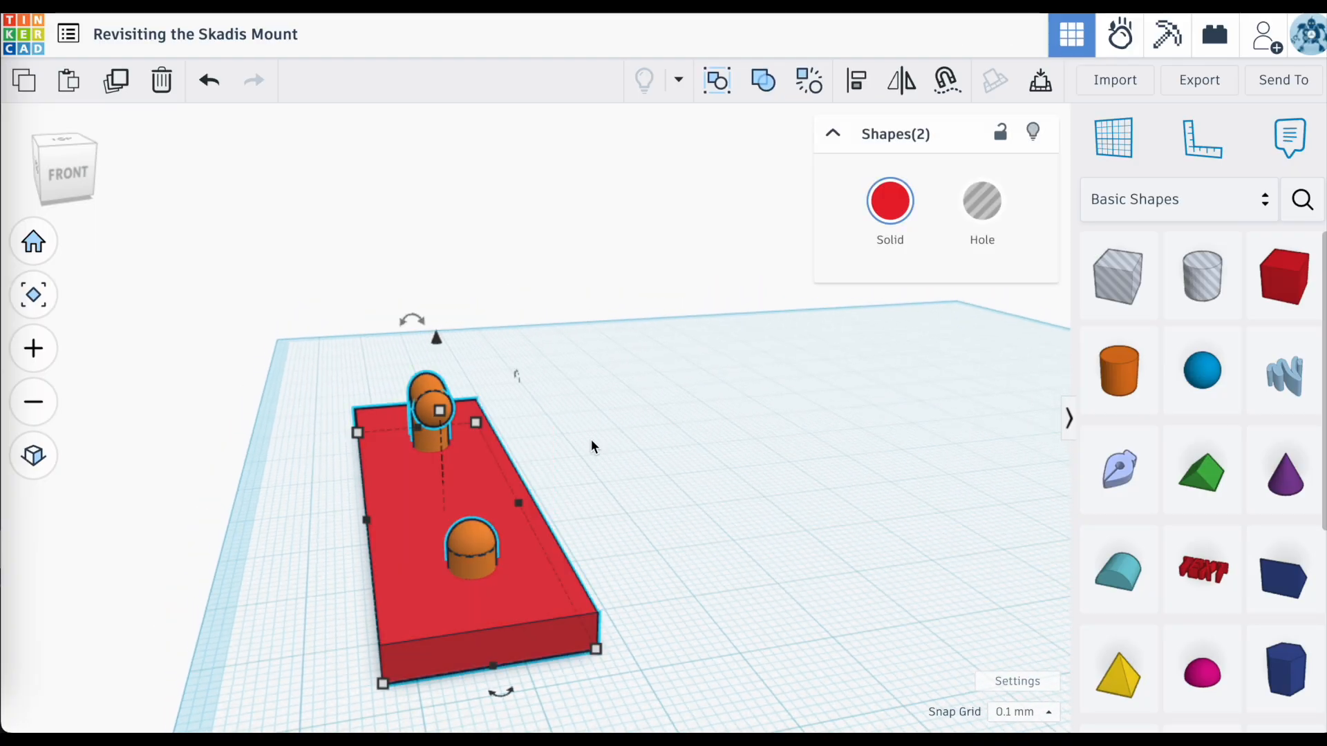
mouse_move(856, 80)
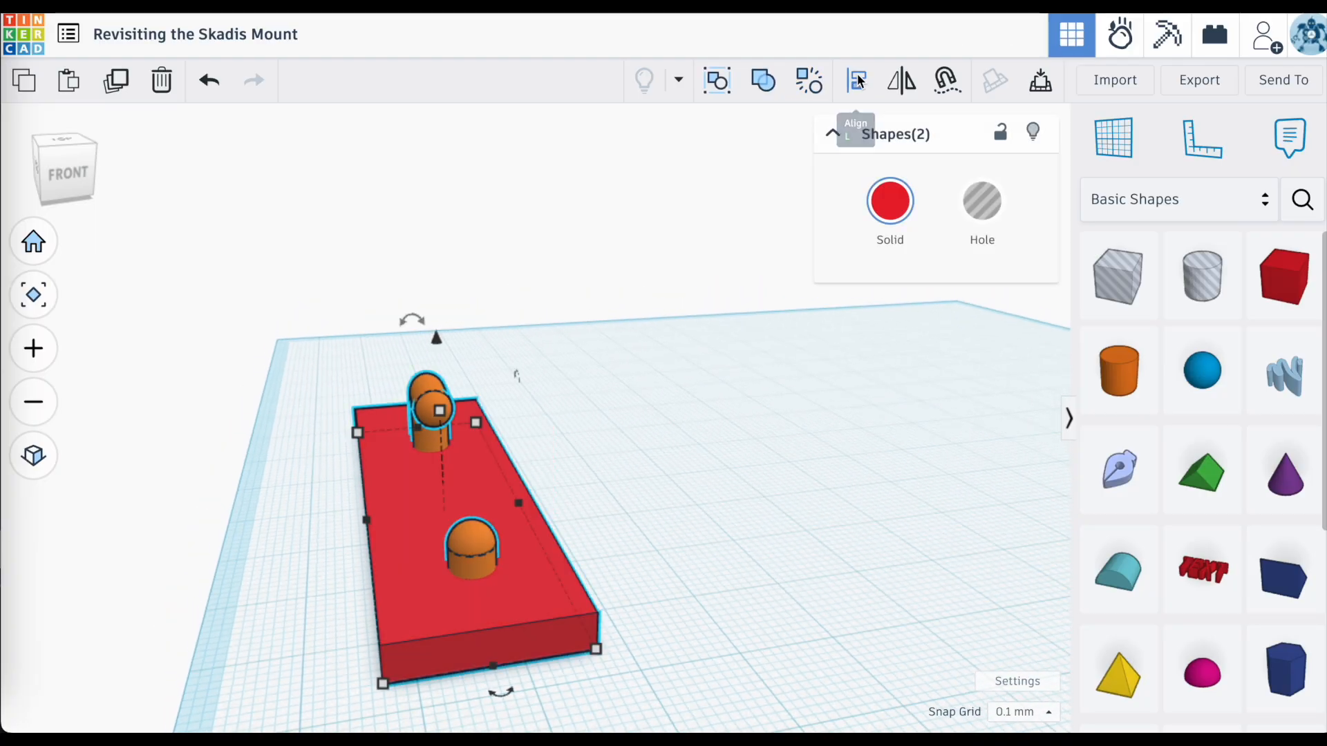
Show the Align handles for the selected red base and orange capsule peg.
left_click(856, 81)
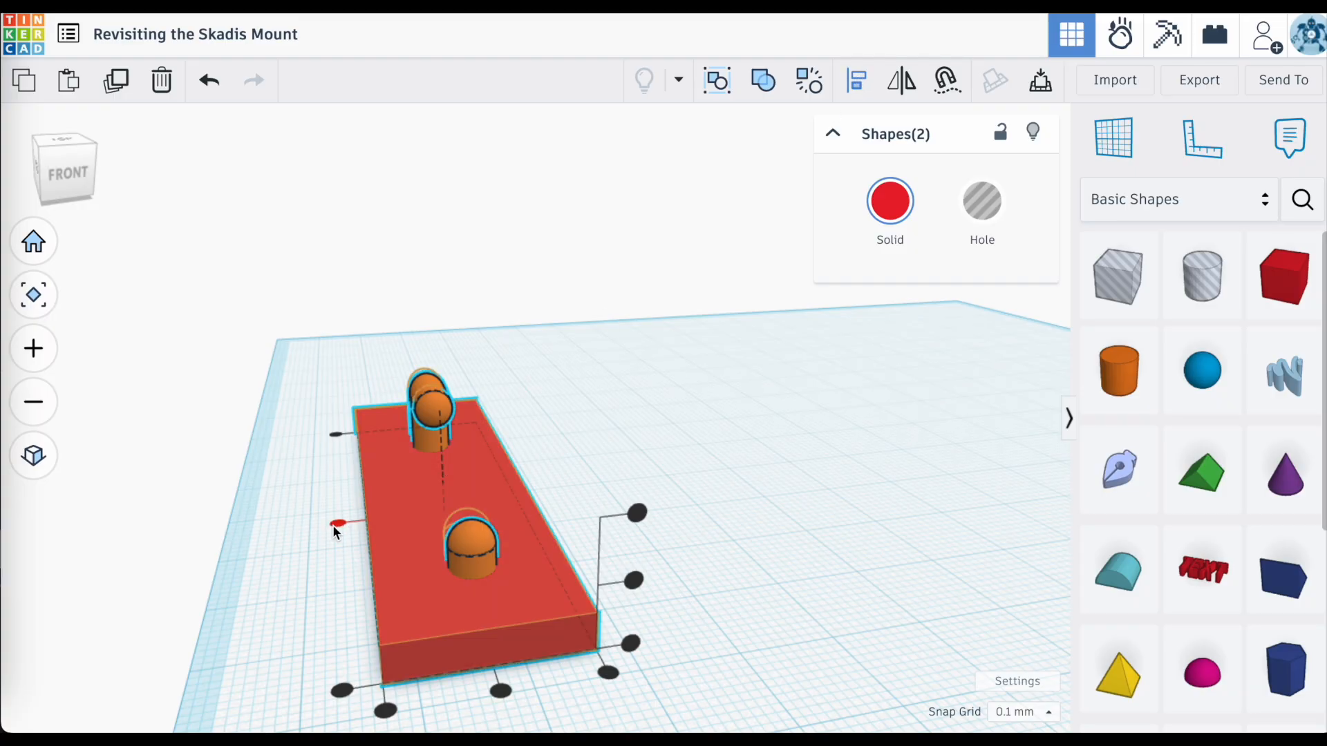